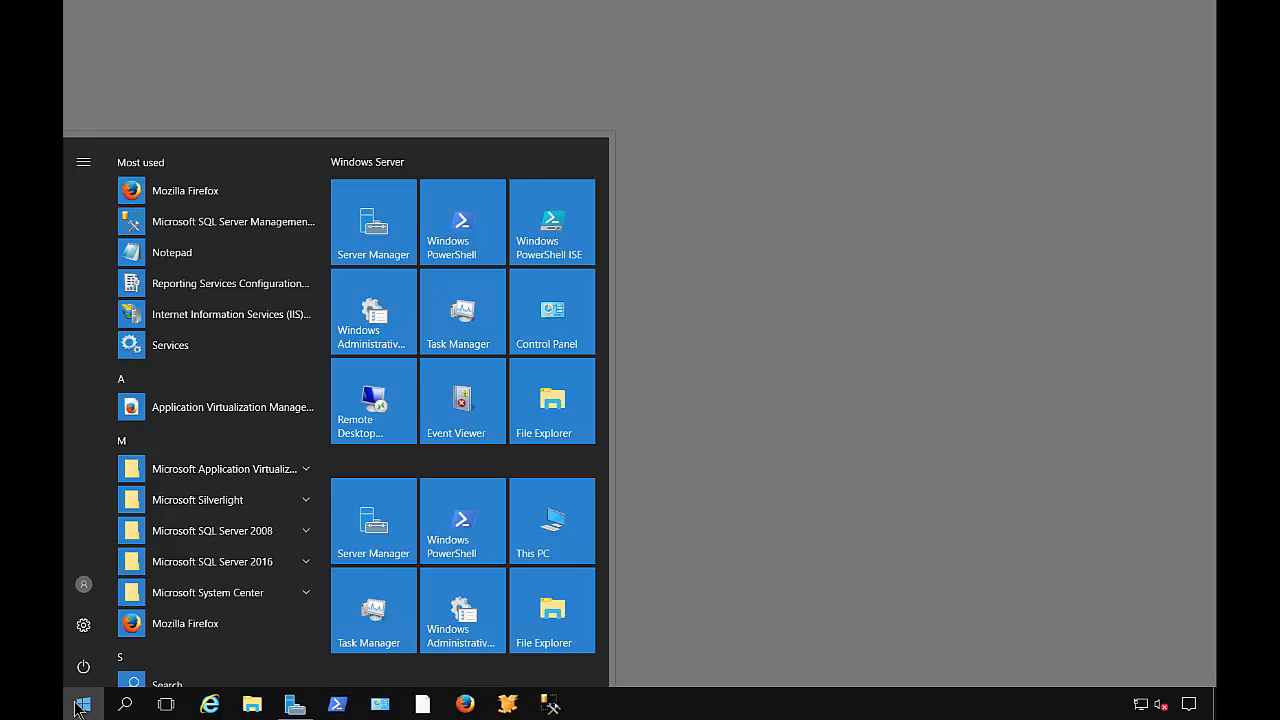
# Step: Launch Control Panel from the Start menu showing all items as large icons
pyautogui.click(552, 312)
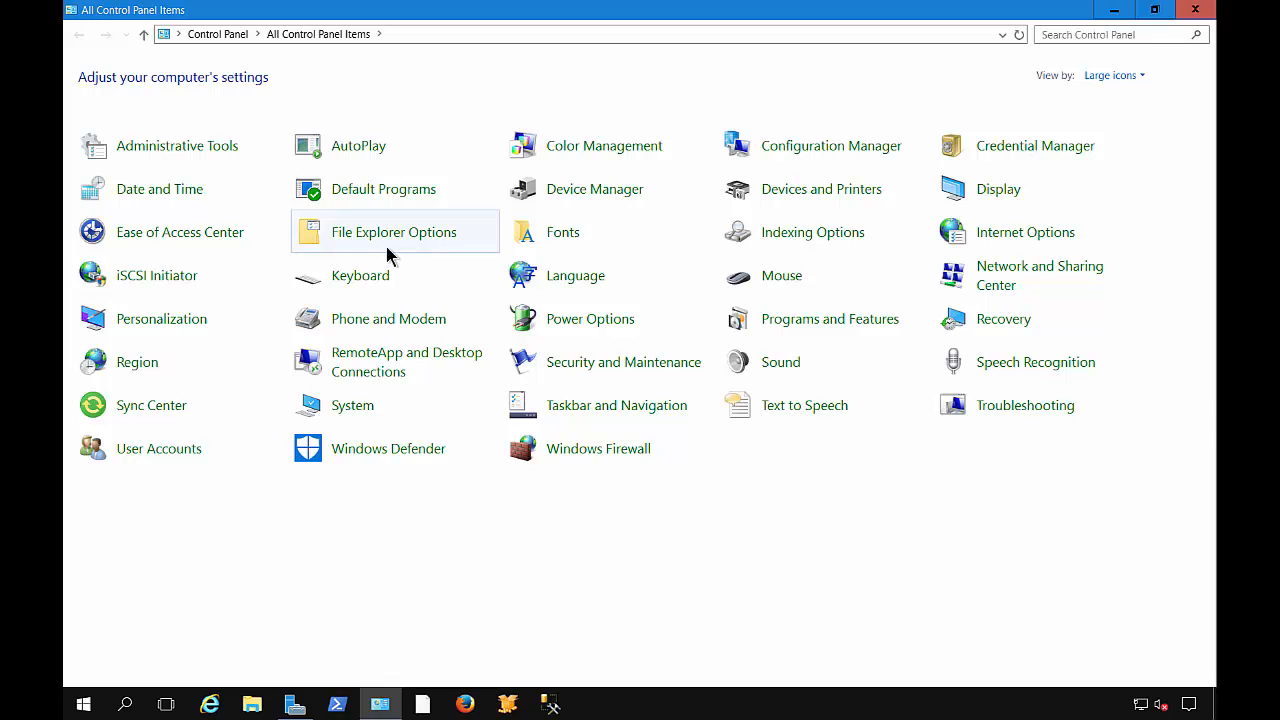
pyautogui.moveTo(576, 276)
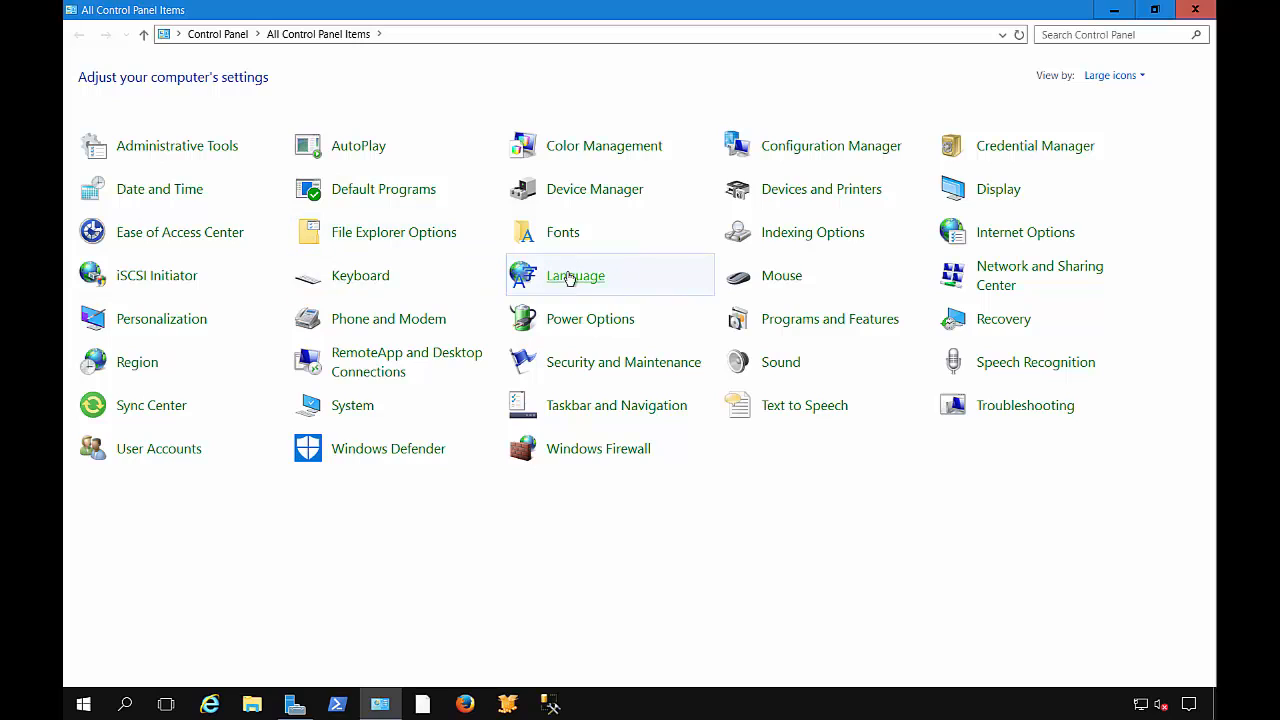
# Step: Reach the Region dialog via Language > Change date, time, or number formats
pyautogui.click(576, 276)
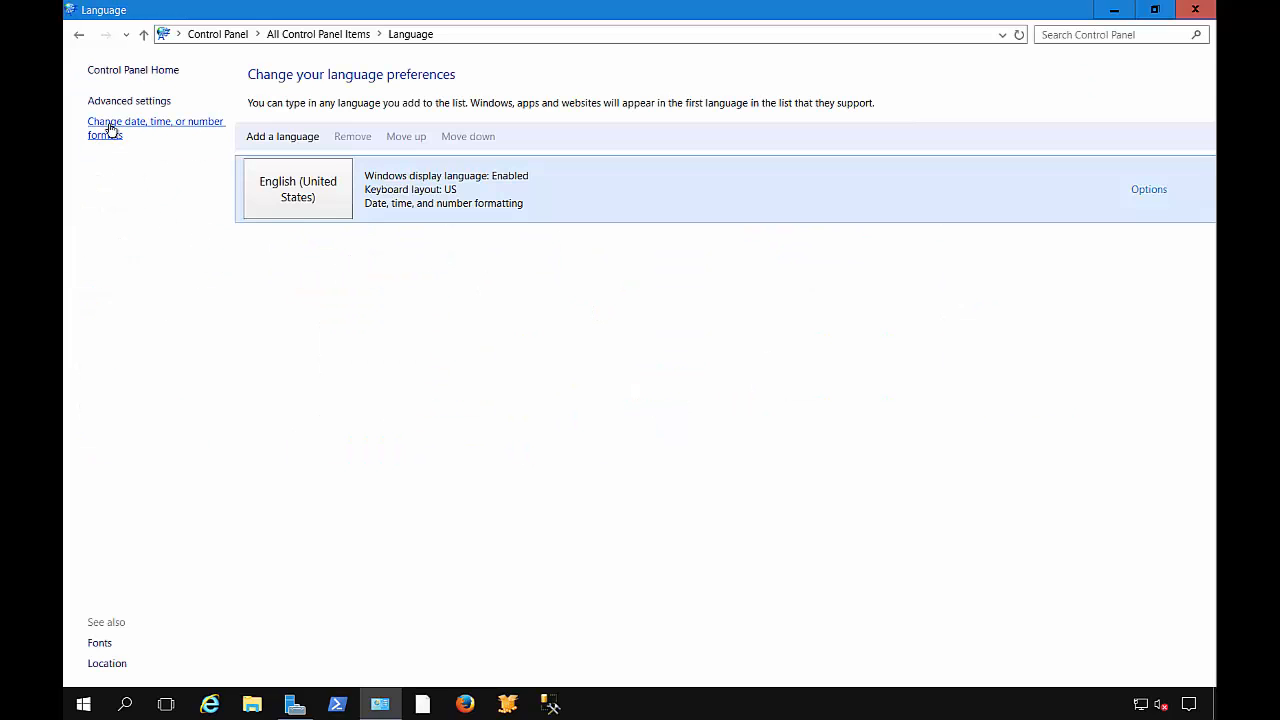
pyautogui.click(156, 128)
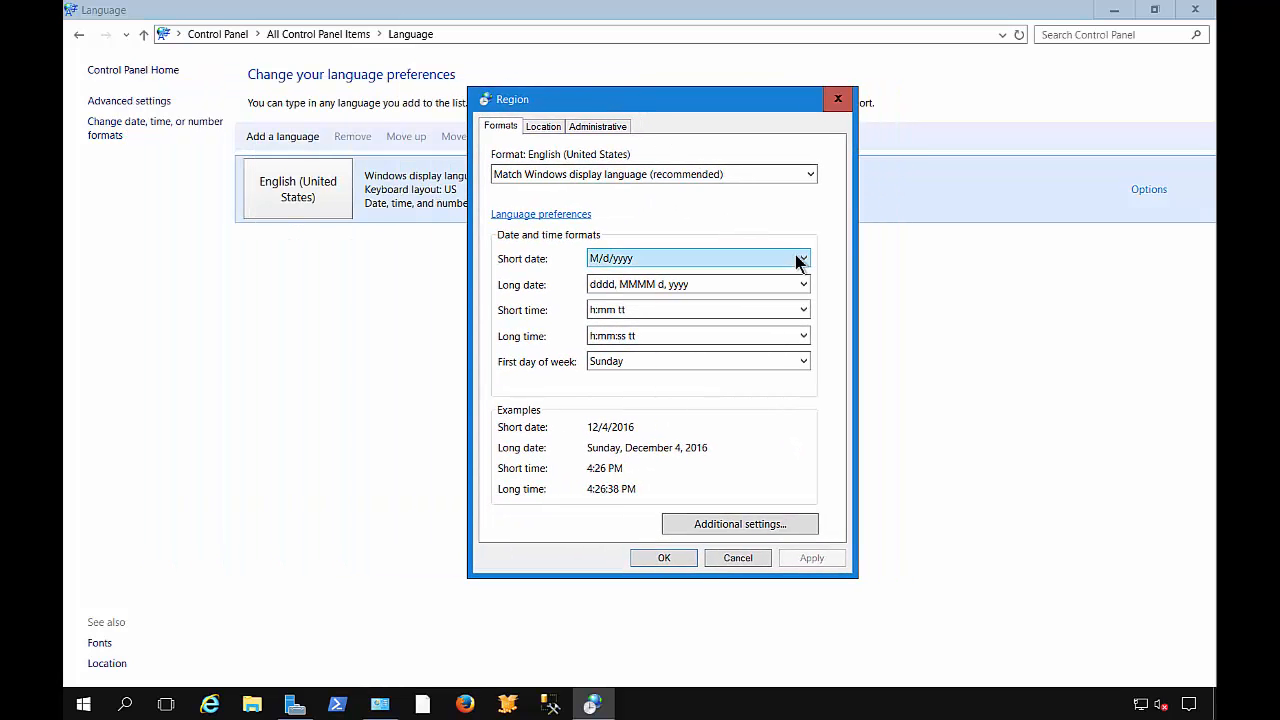
# Step: Choose short date yyyy-MM-dd, short time H:mm and Monday as first day of week
pyautogui.click(804, 258)
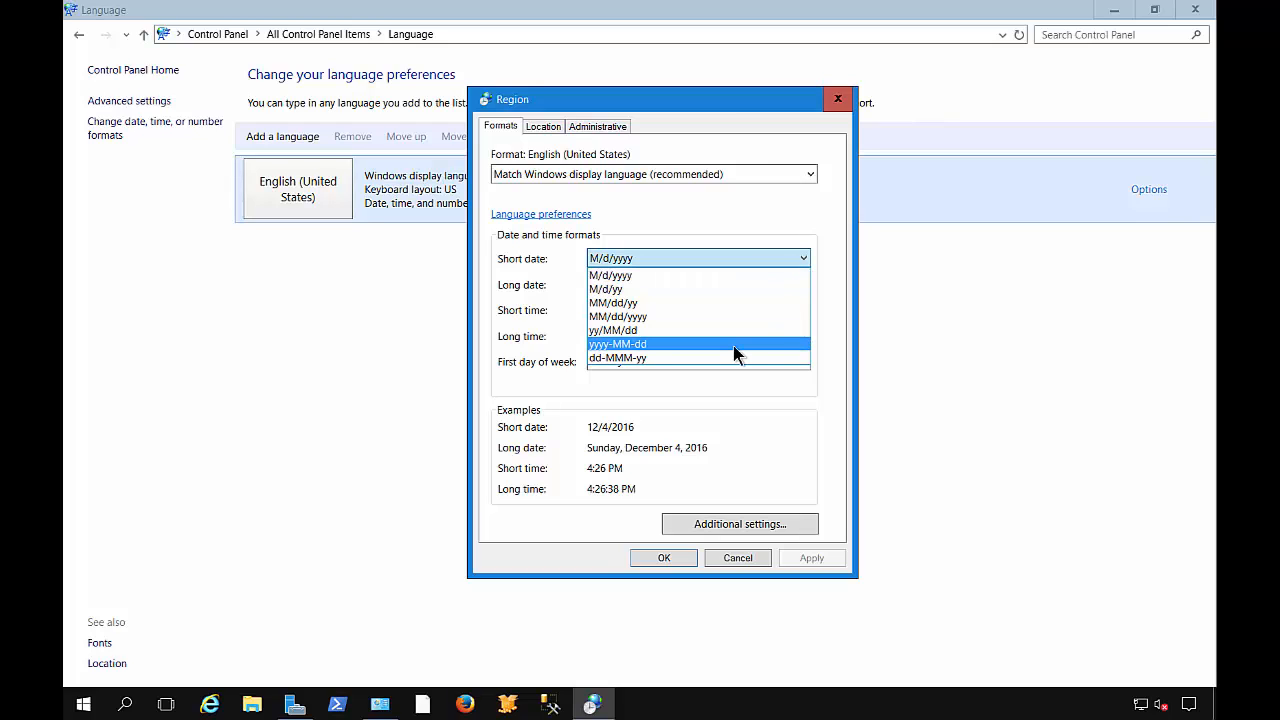
pyautogui.click(616, 344)
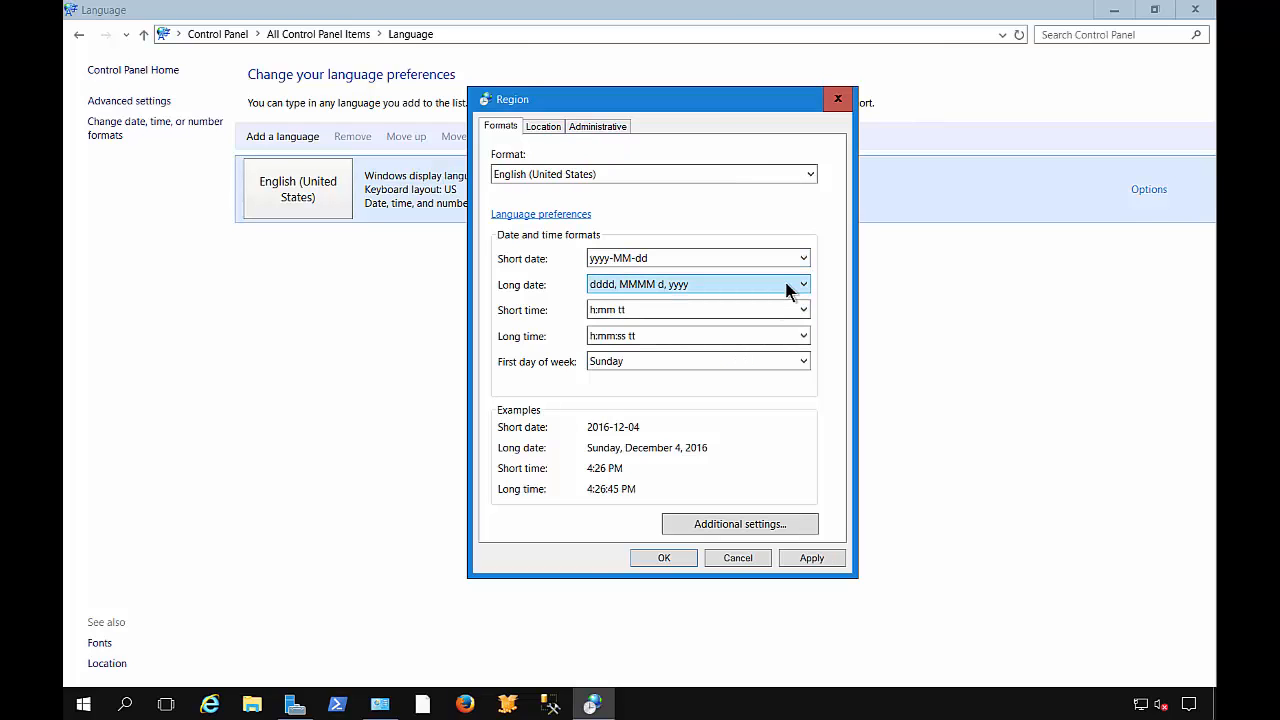
pyautogui.click(804, 308)
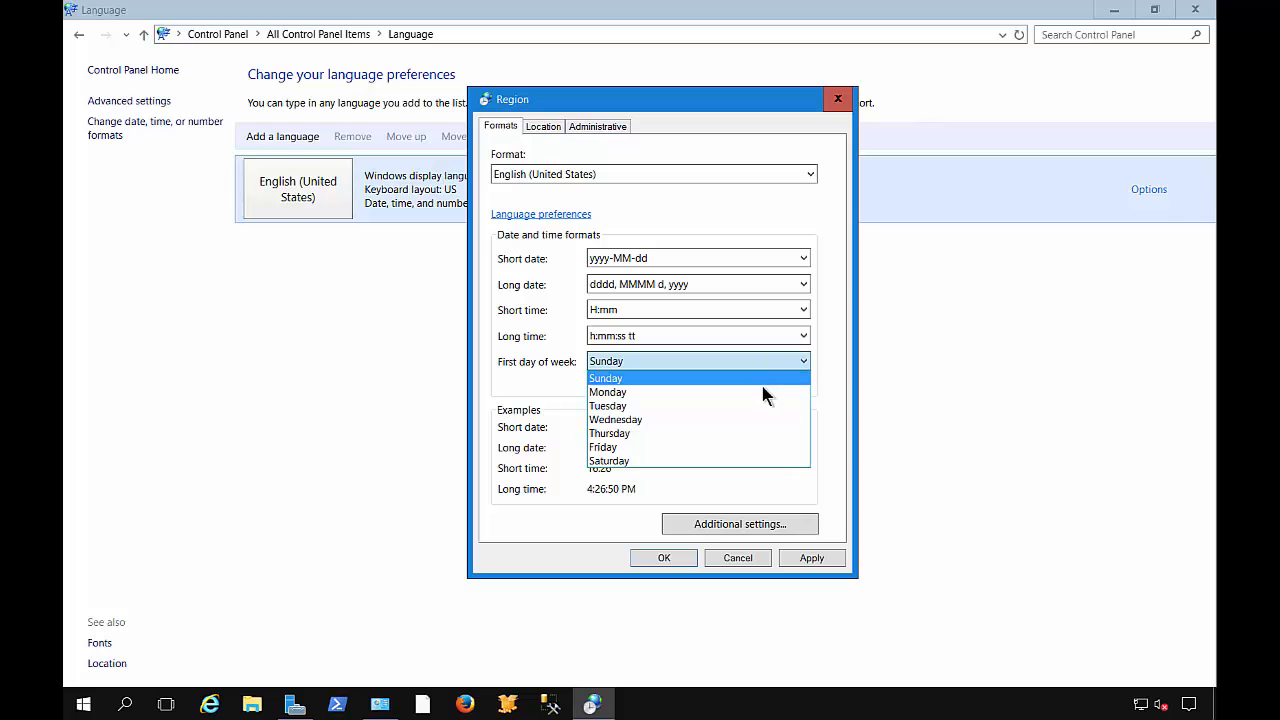
pyautogui.click(608, 392)
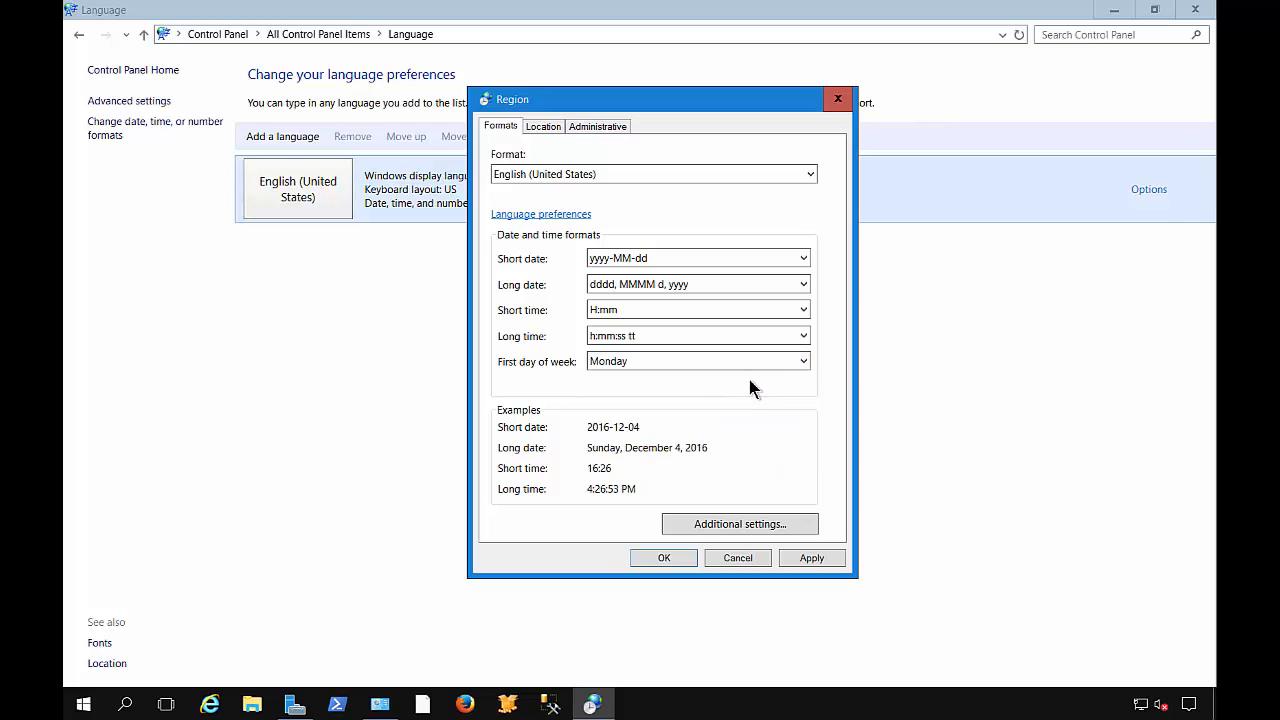
# Step: Review Additional settings: Currency symbol choices, Time and Date customization tabs
pyautogui.click(740, 524)
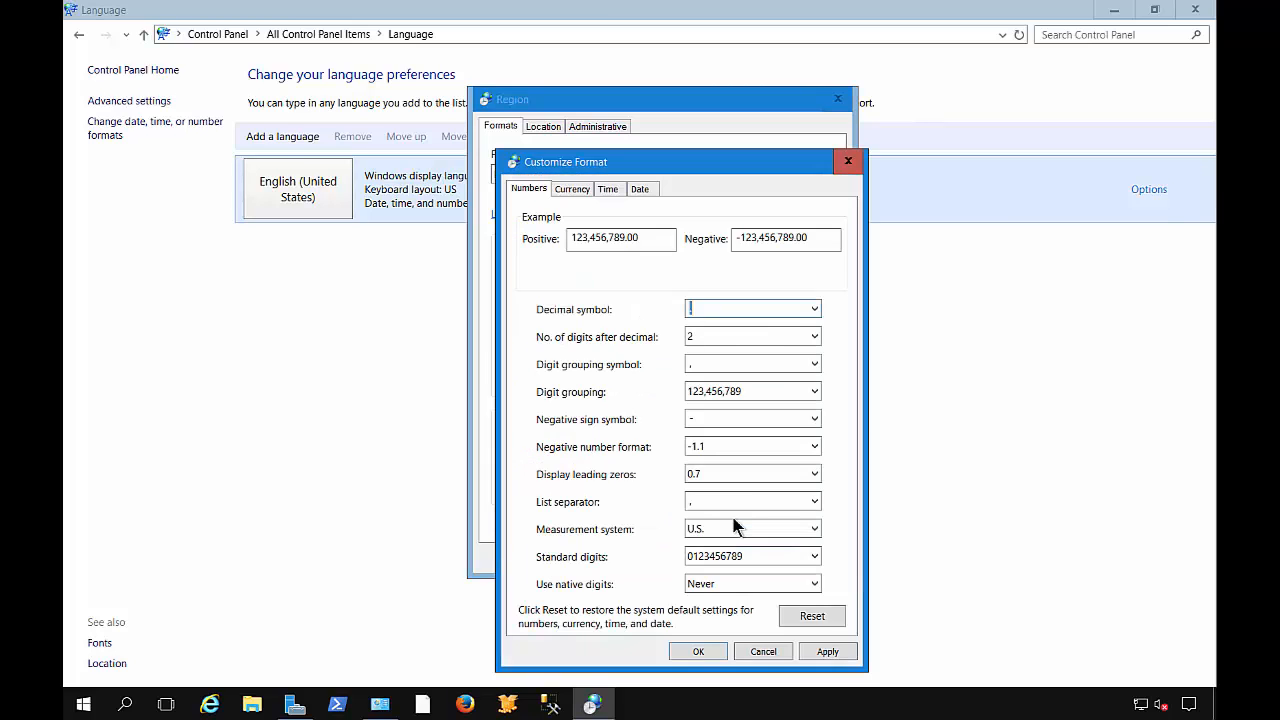
pyautogui.moveTo(838, 390)
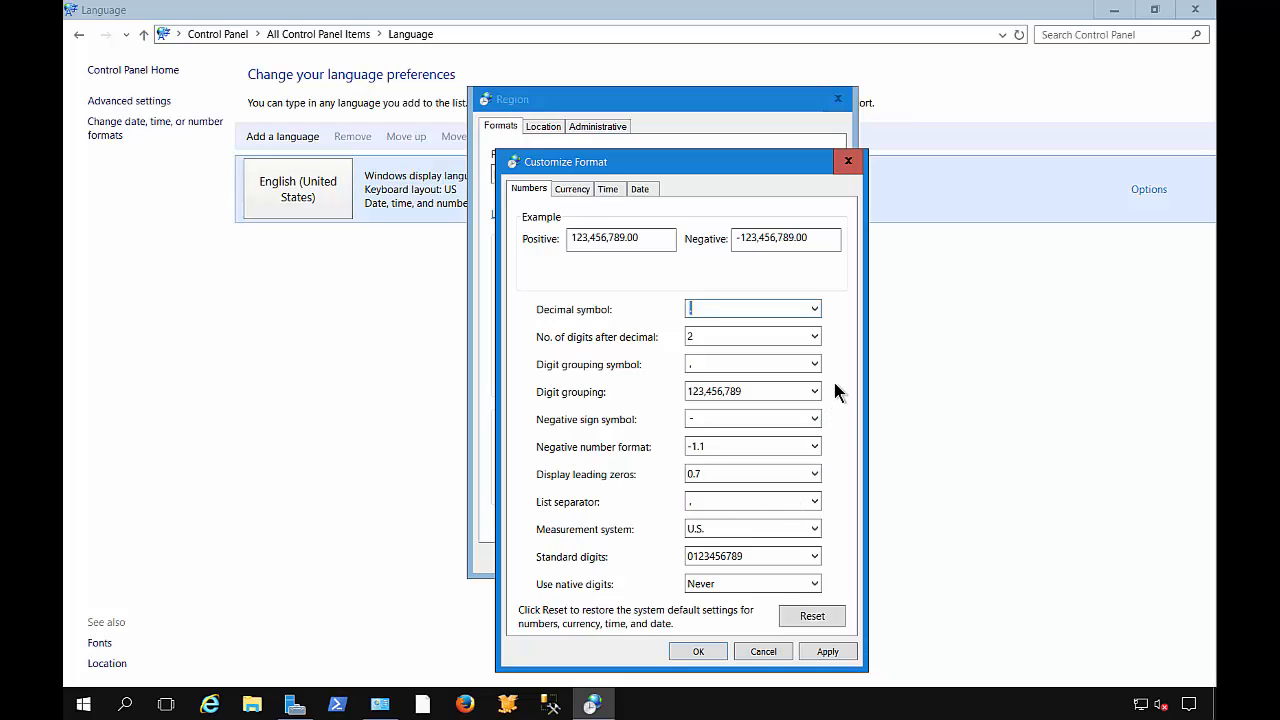
pyautogui.moveTo(578, 210)
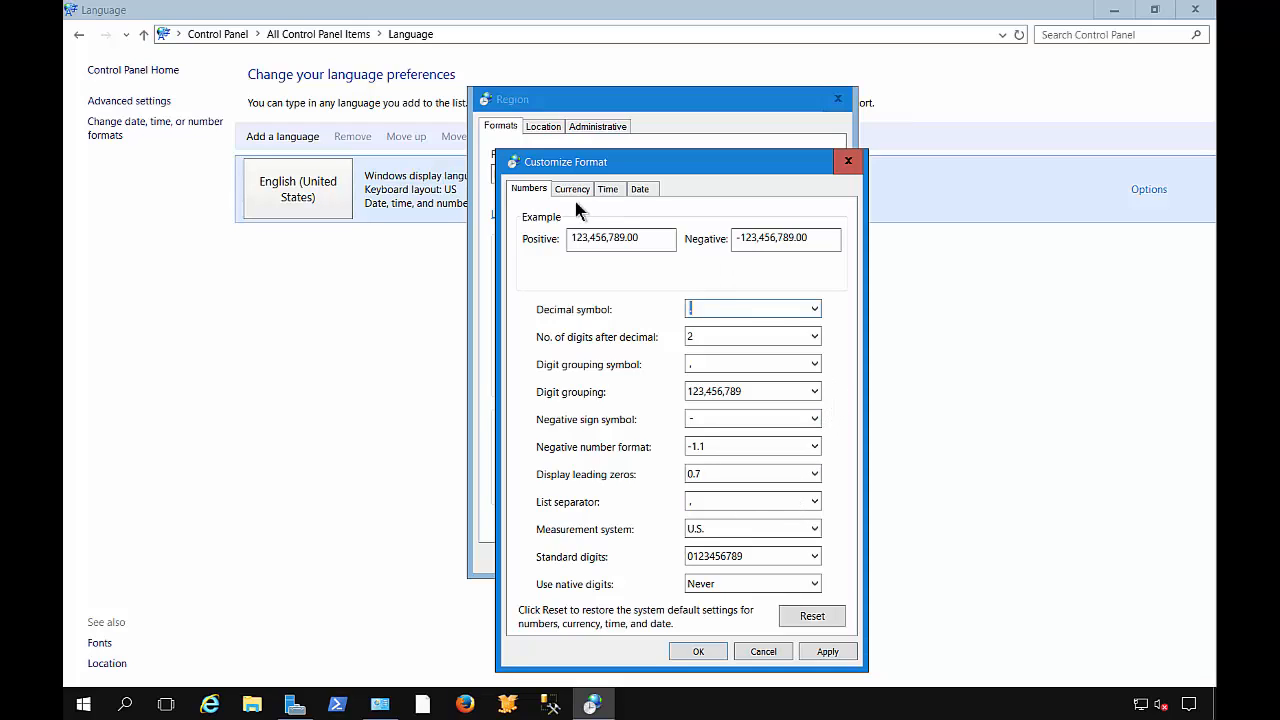
pyautogui.click(572, 188)
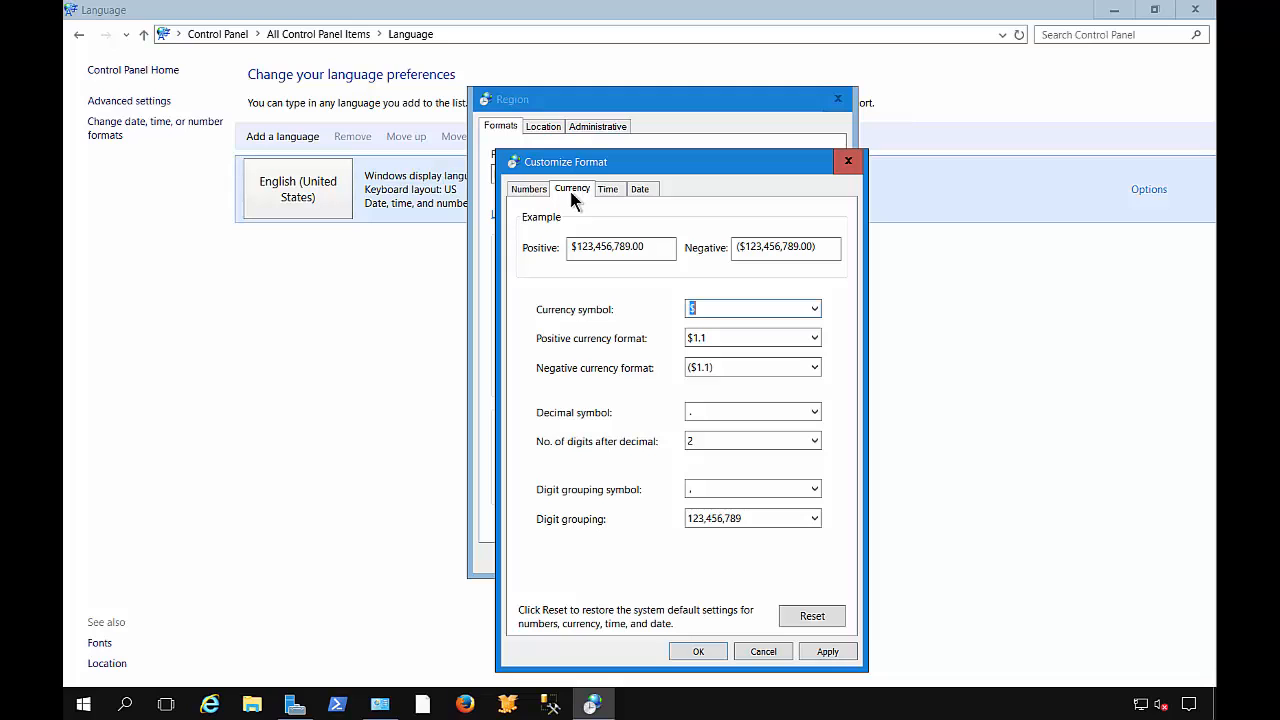
pyautogui.click(814, 308)
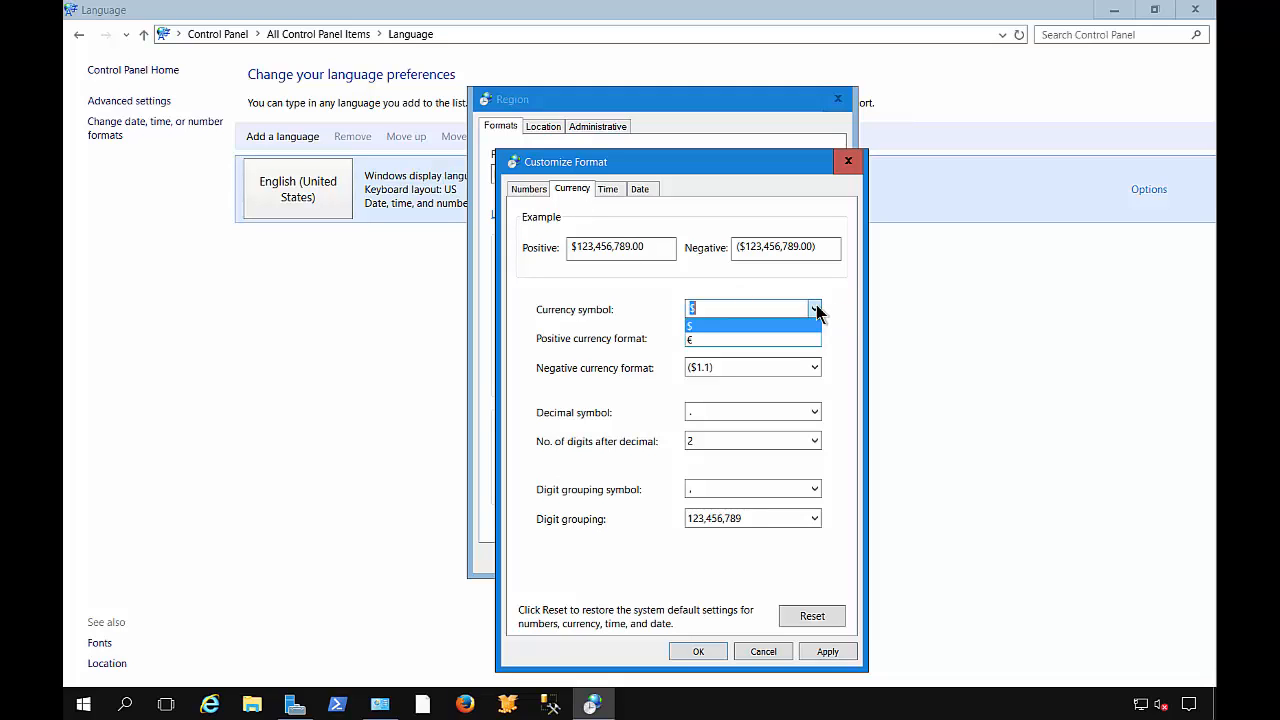
pyautogui.click(608, 188)
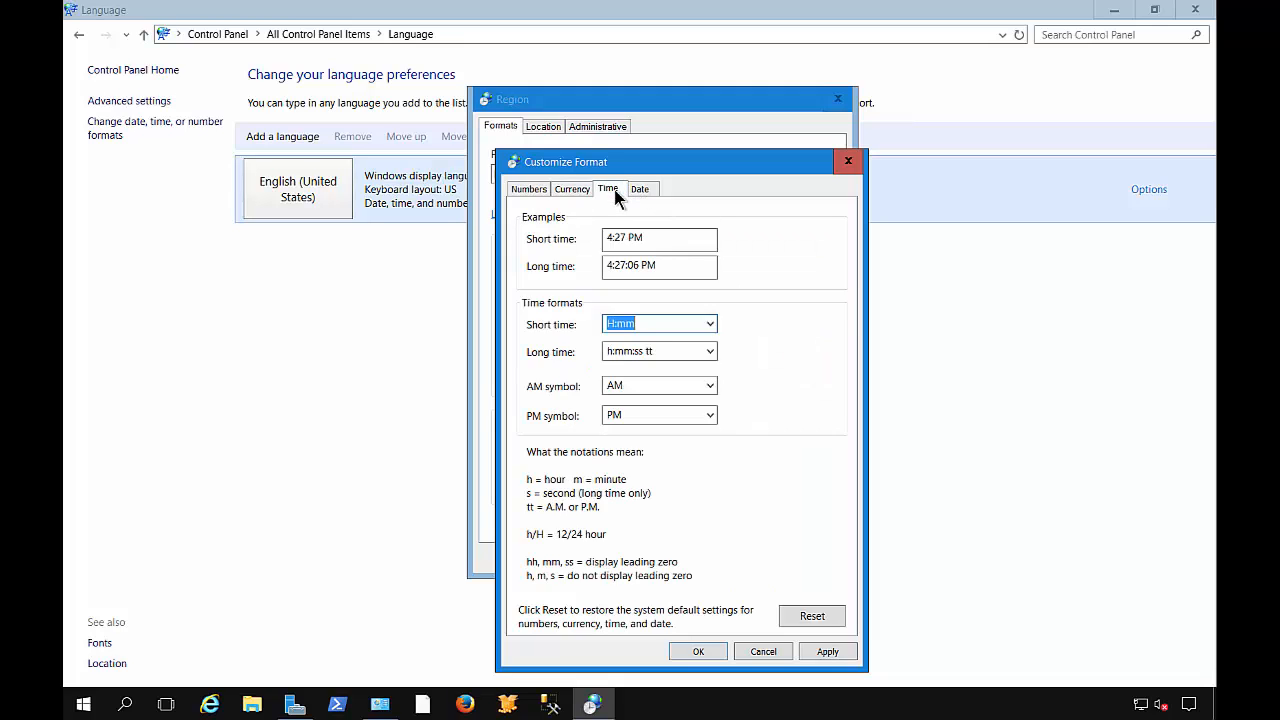
pyautogui.moveTo(724, 320)
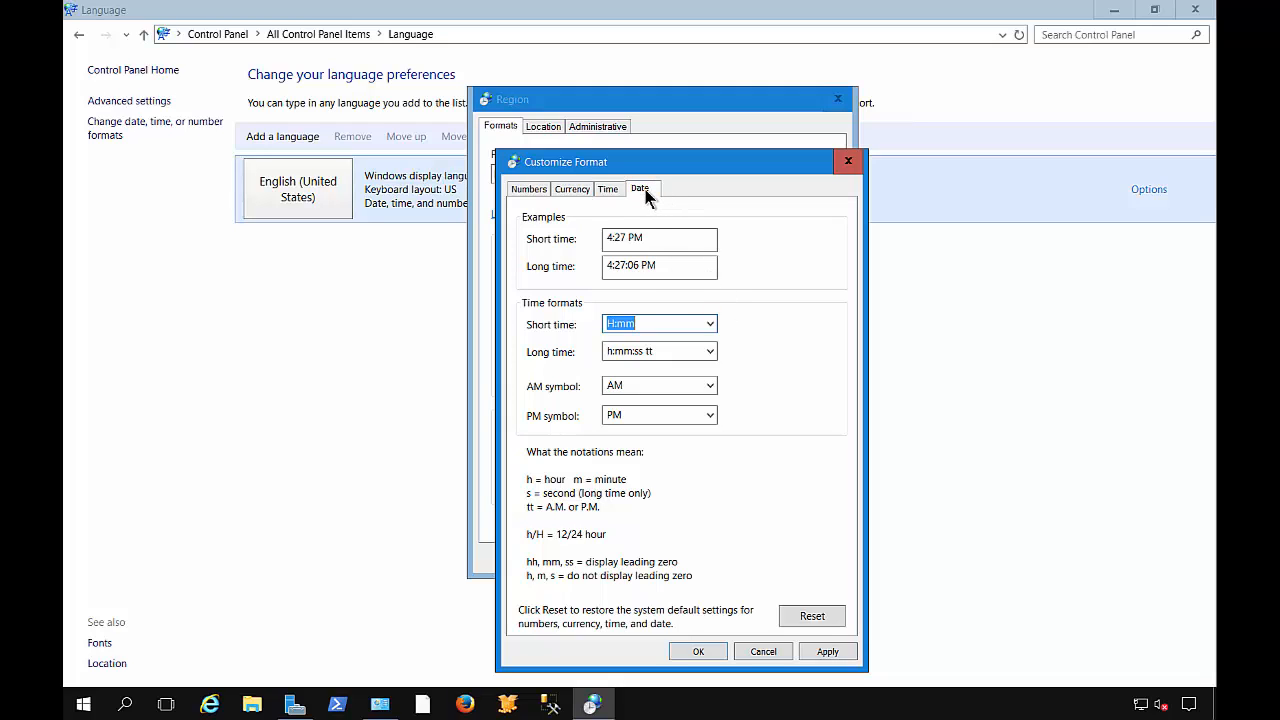
pyautogui.click(640, 188)
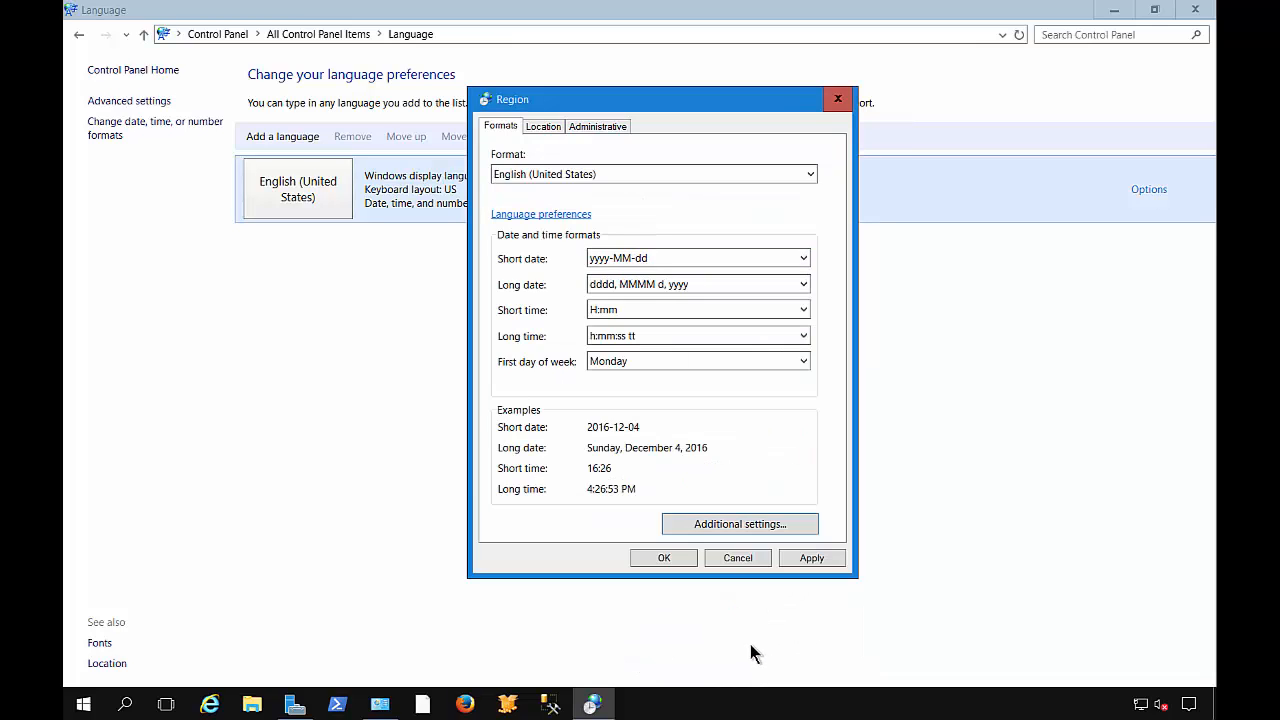
pyautogui.moveTo(686, 556)
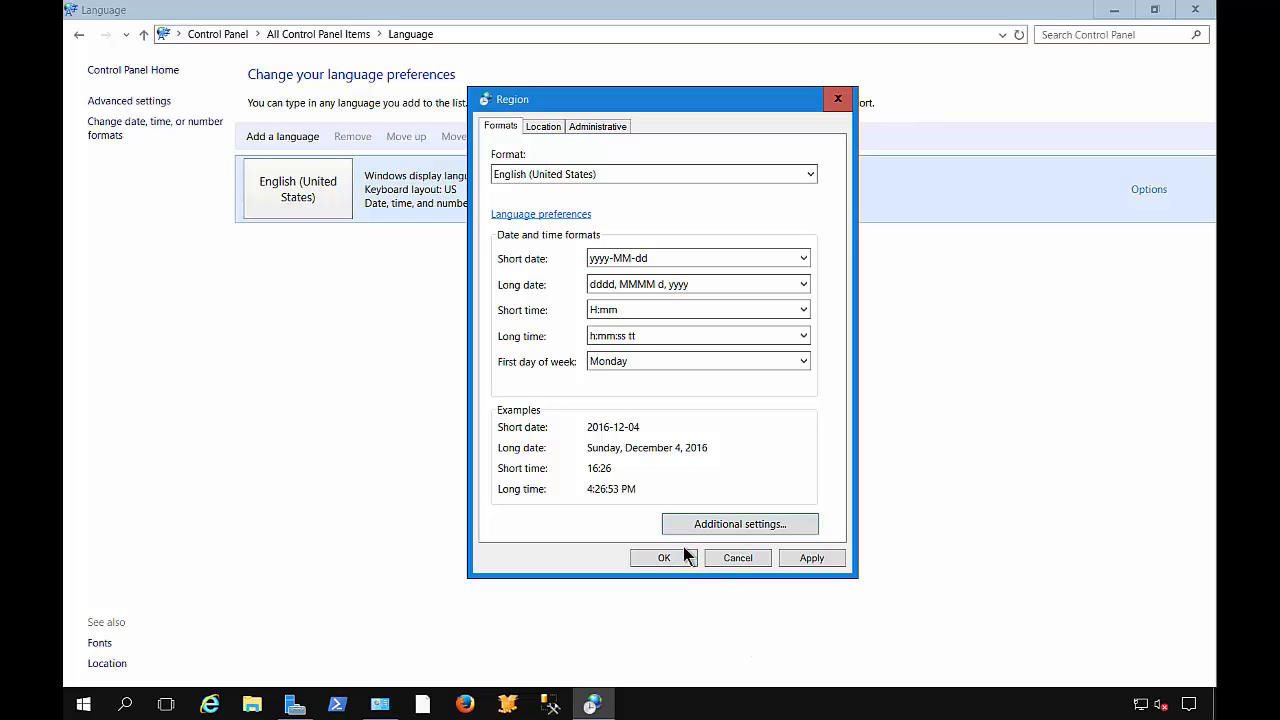